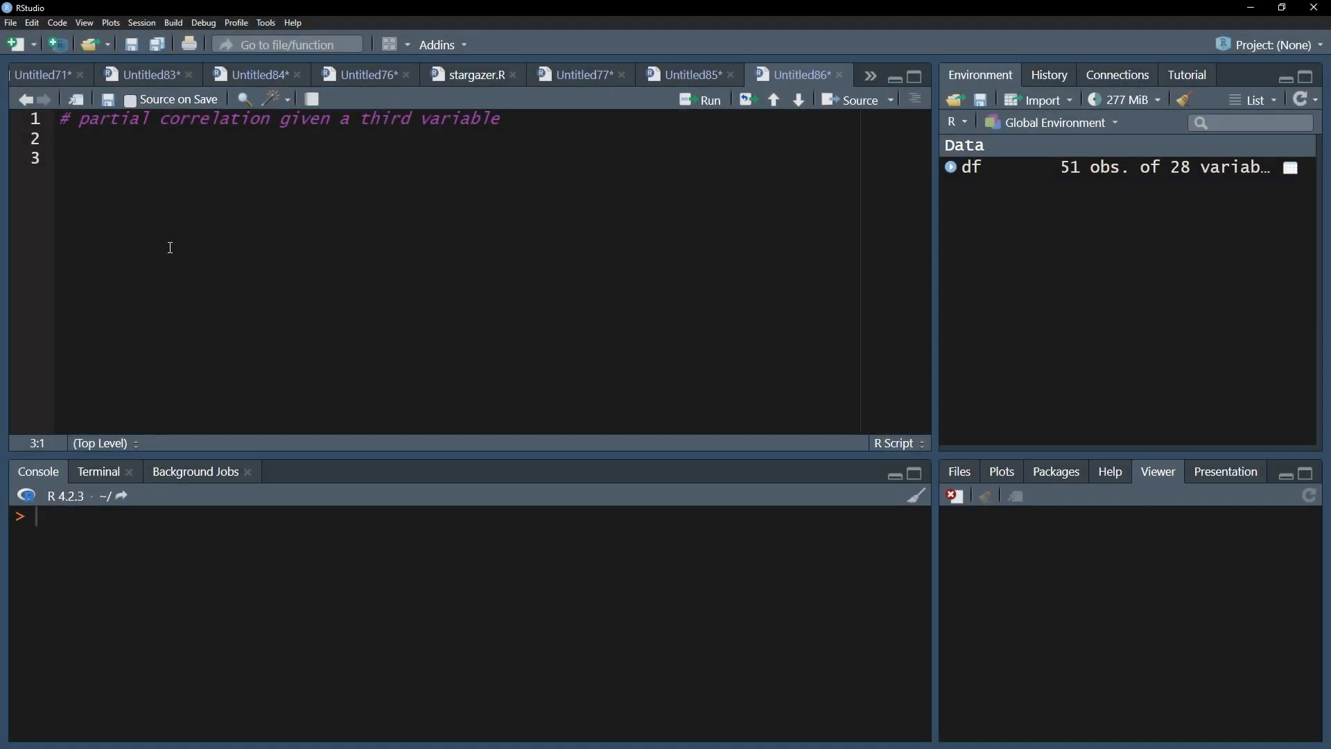
Write install.packages("ppcor") and library(ppcor) in the script, loading ppcor in the console.
text(install.packages("ppcor"))
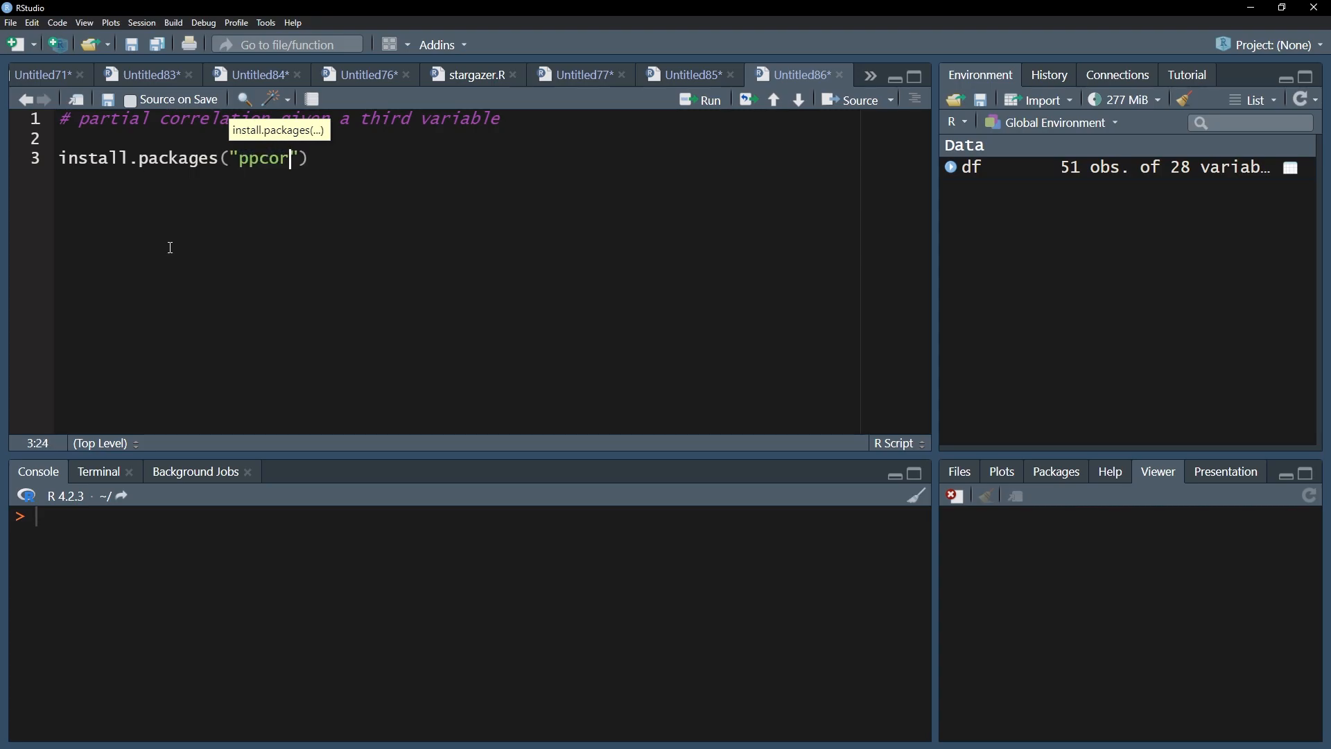
text(library(ppc)
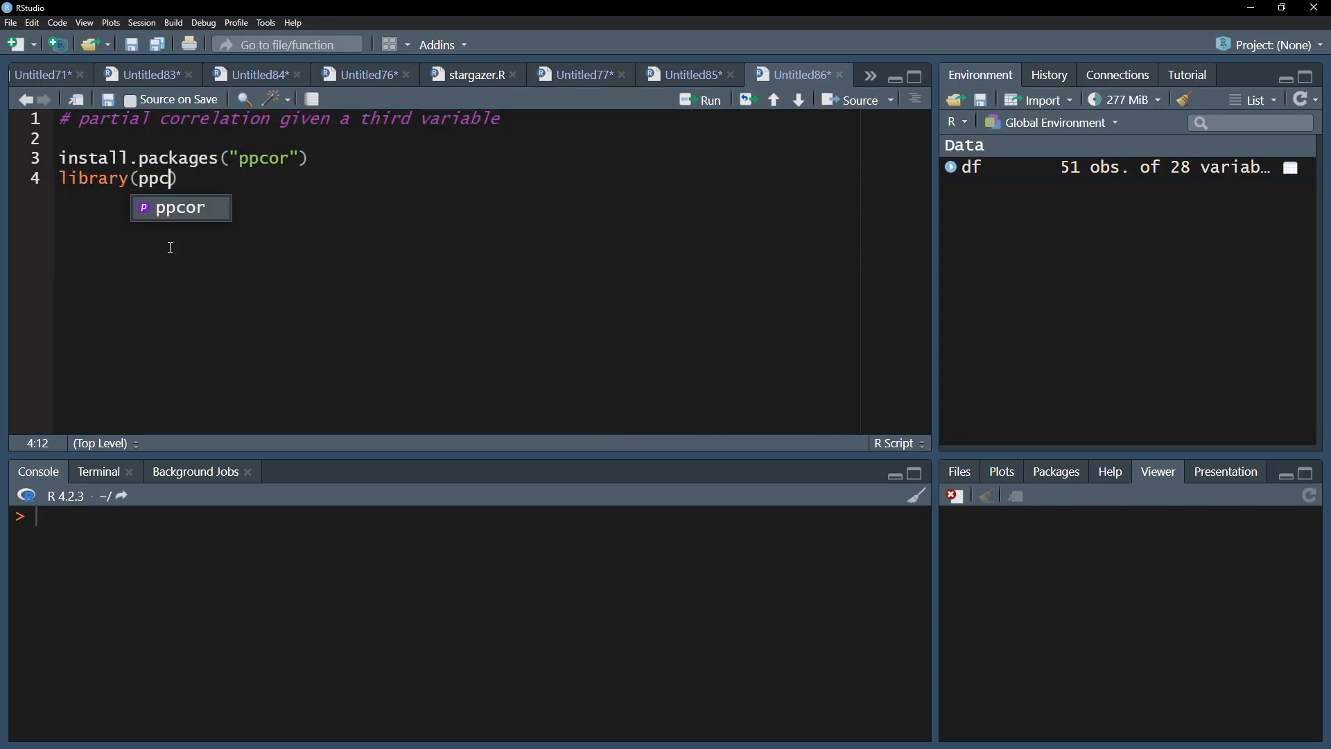
key(Return)
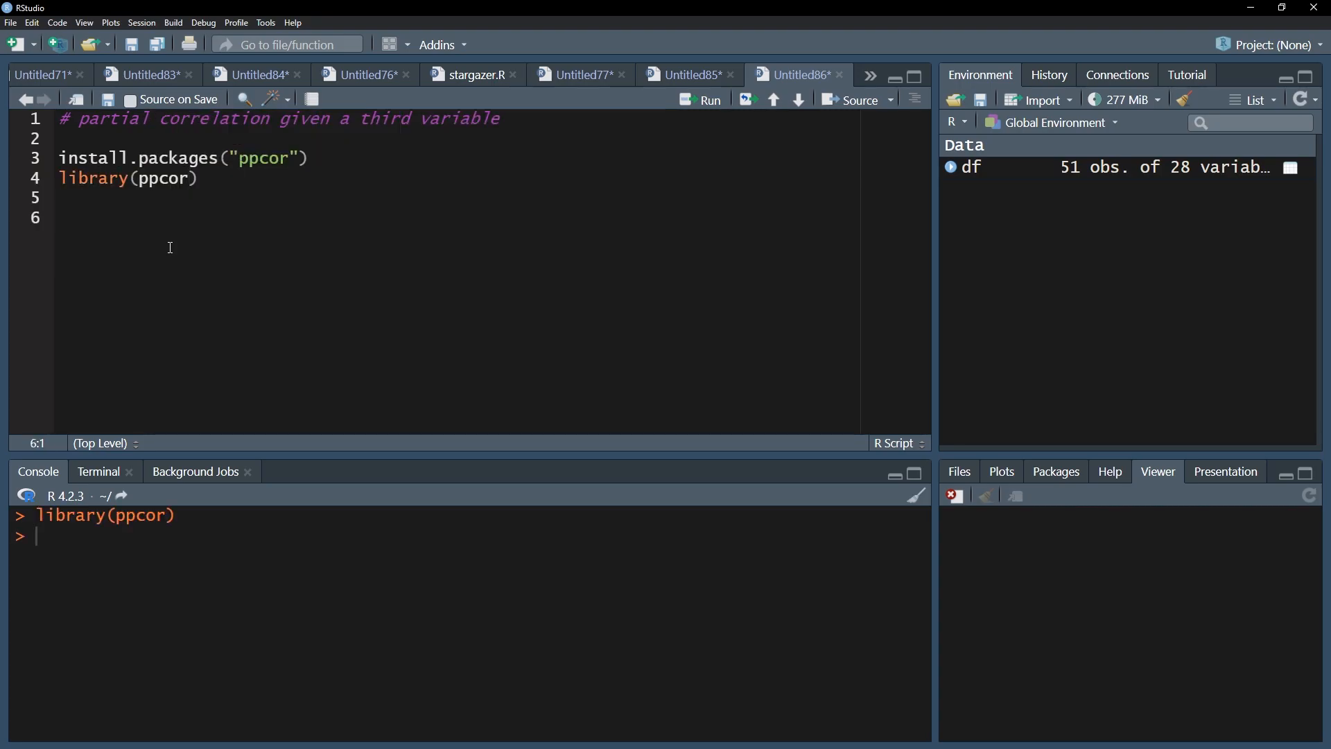
click(60, 218)
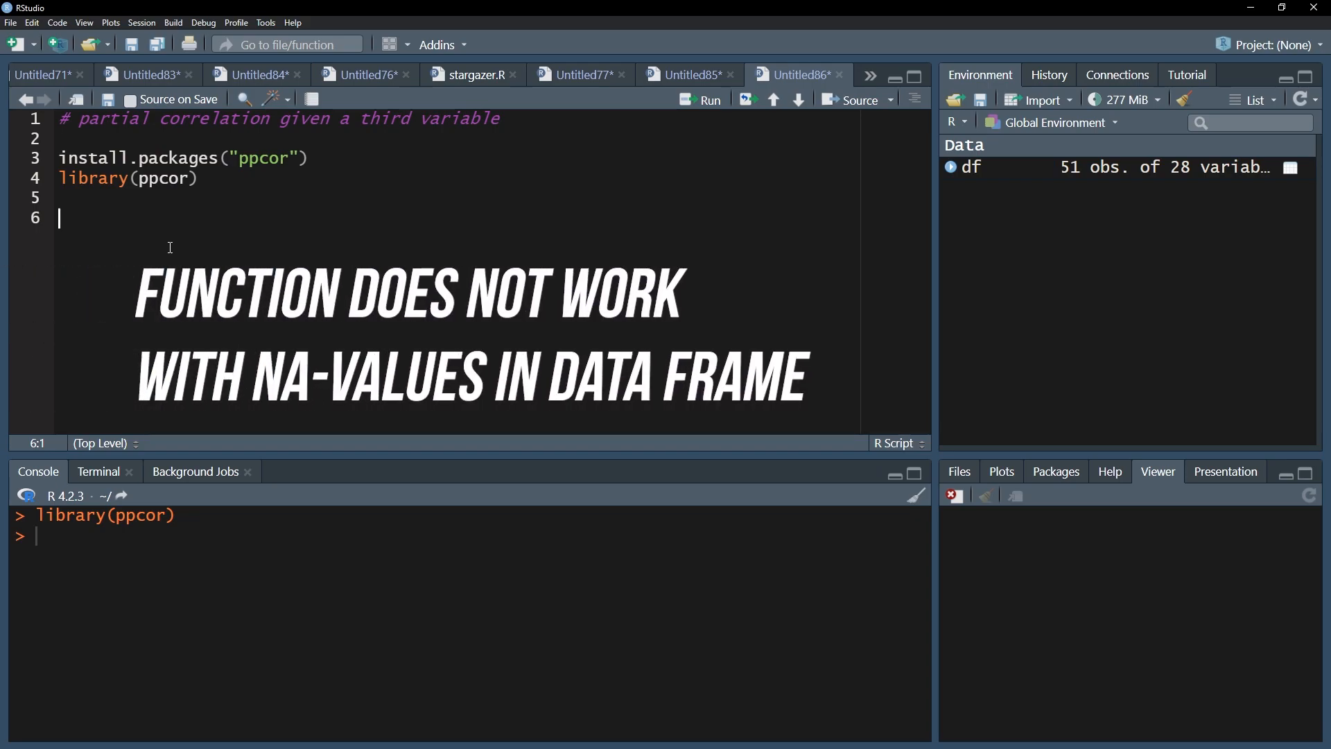
Create df2 as subset(df, select=c(income, IQ, motivation)).
text(df2 <-)
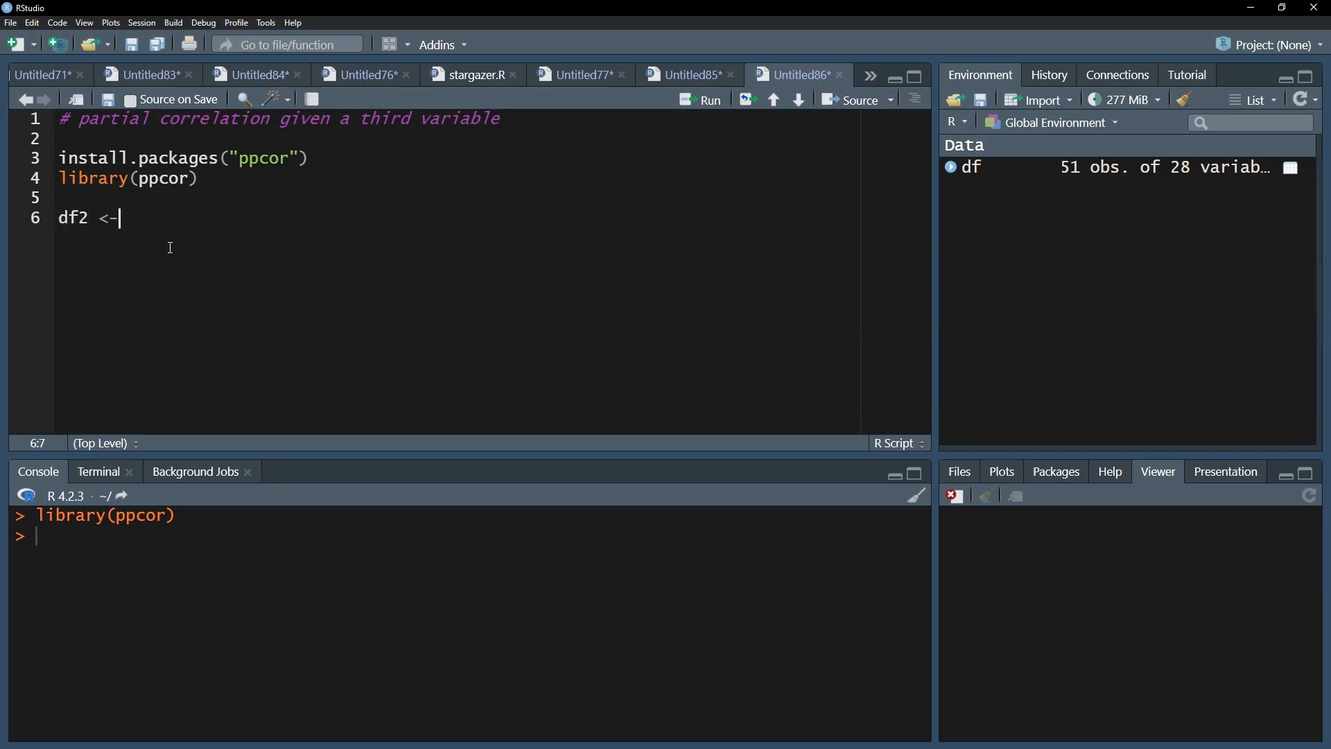
text(subset(df, s)
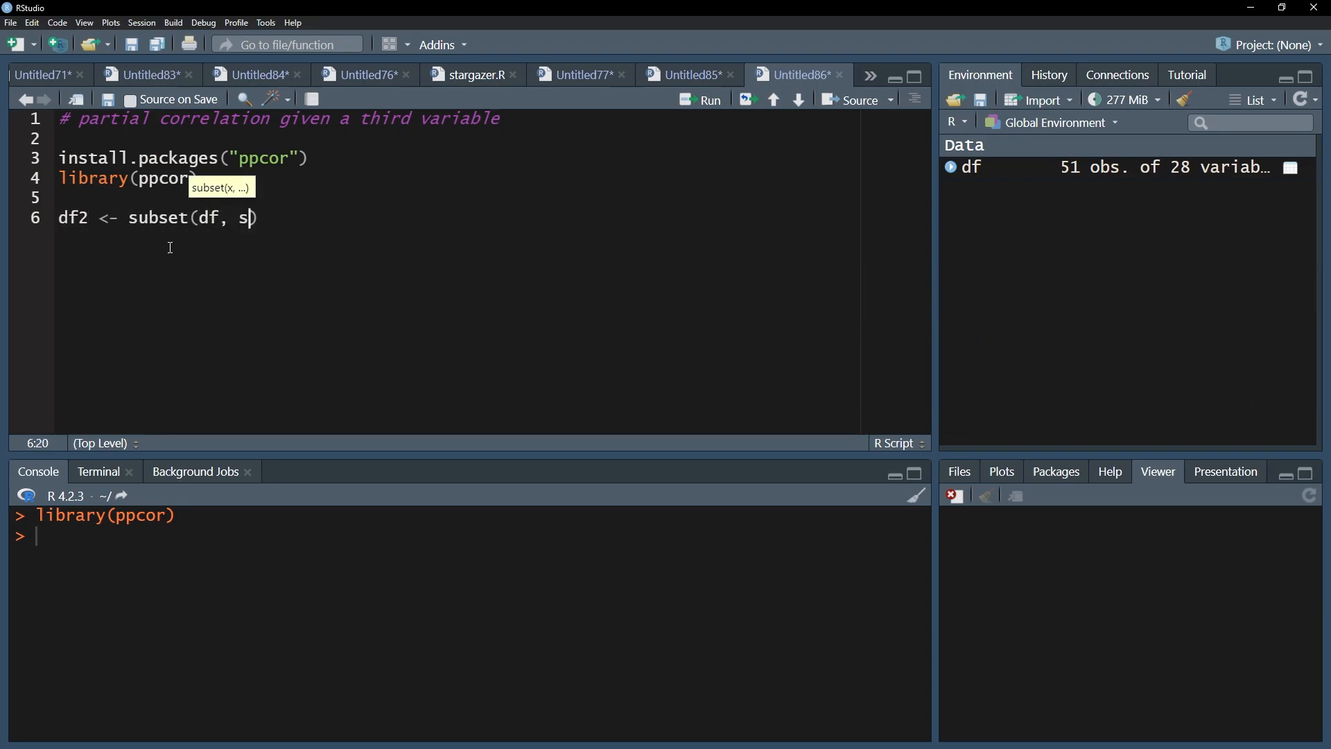
text(elect=c(income, IQ,)
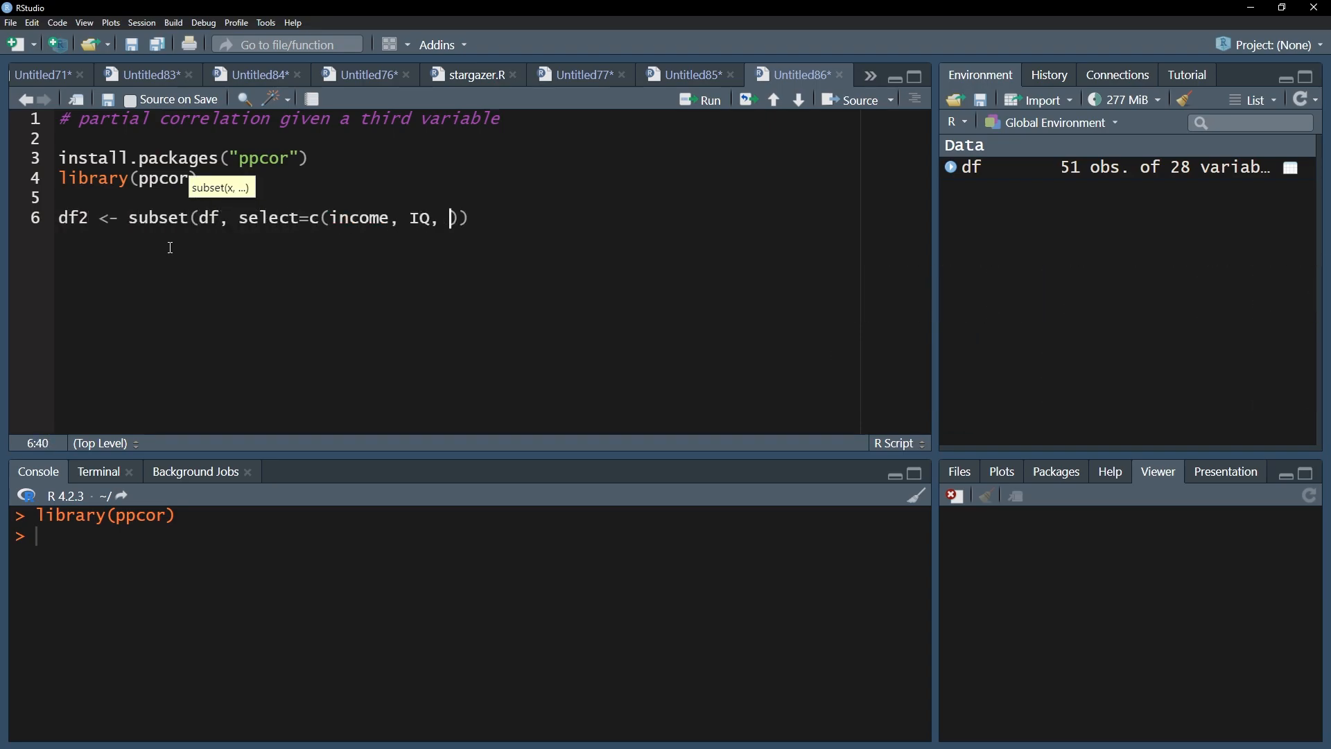
text(motivation)
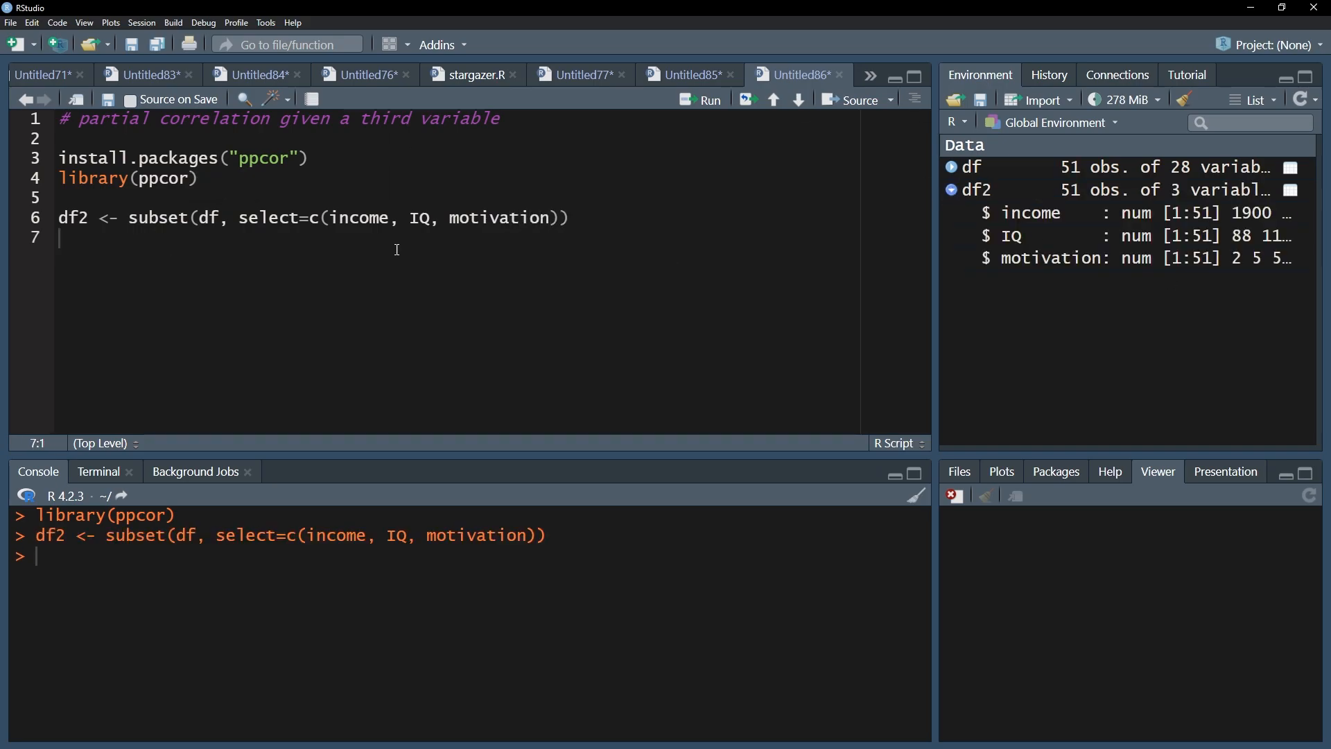
Remove rows with missing values from df2 using na.omit.
text(df2 <-)
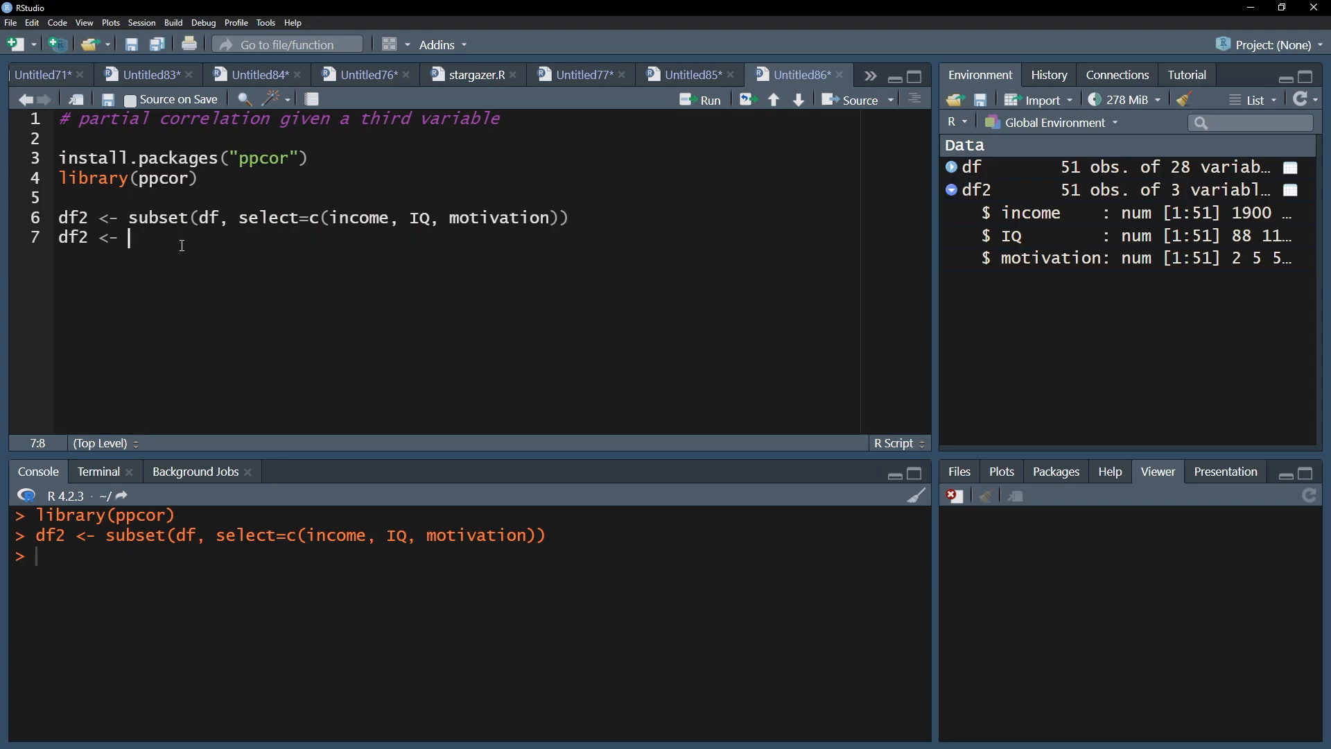
text(na.omit(df2)
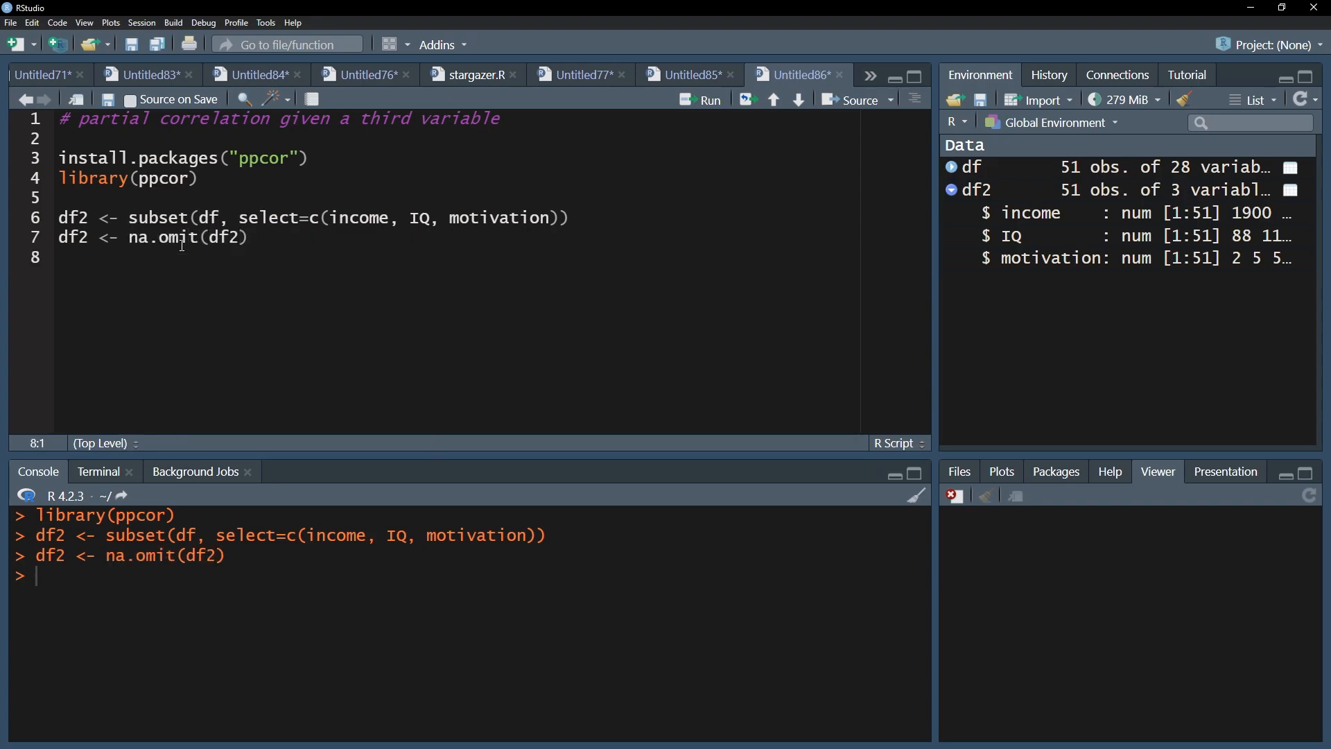
text(pcor.test()
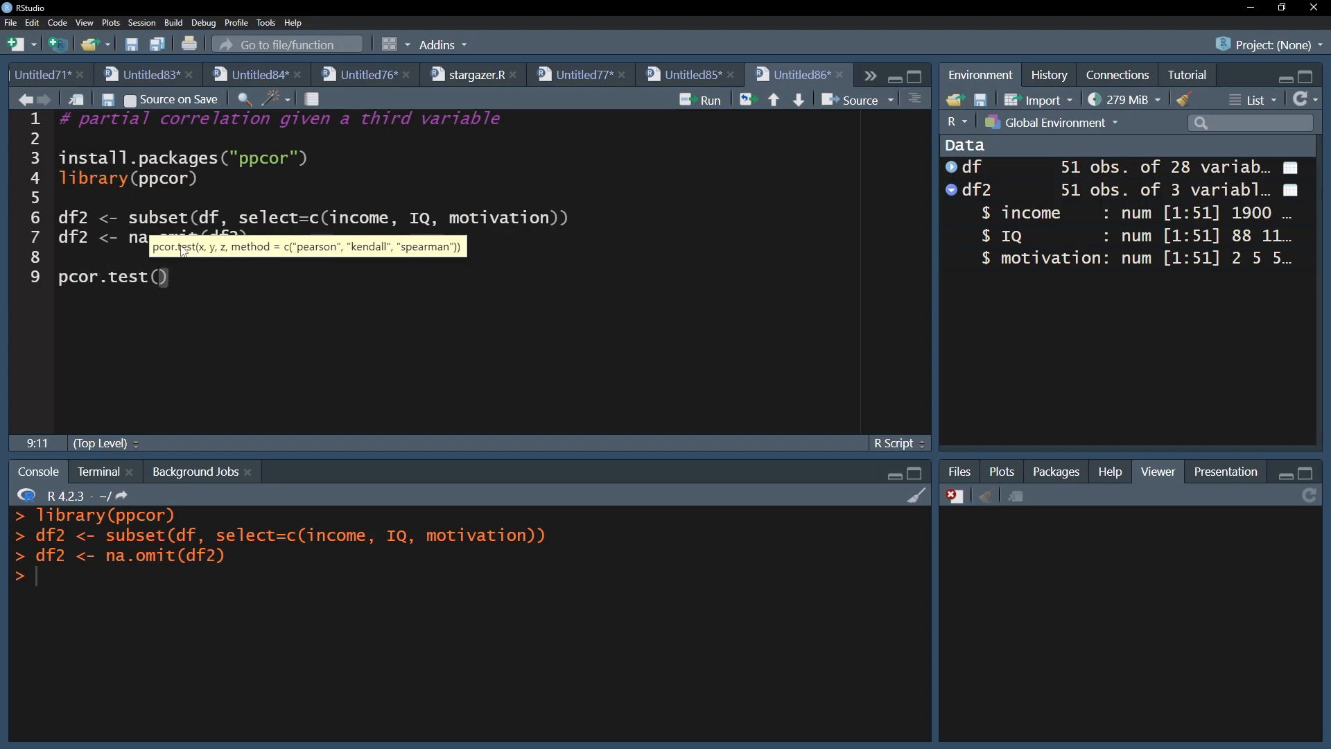
Run pcor.test(df2$income, df2$IQ, df2$motivation, method = "pearson"), giving estimate 0.51 and p ≈ 0.00015.
text(df2$income,)
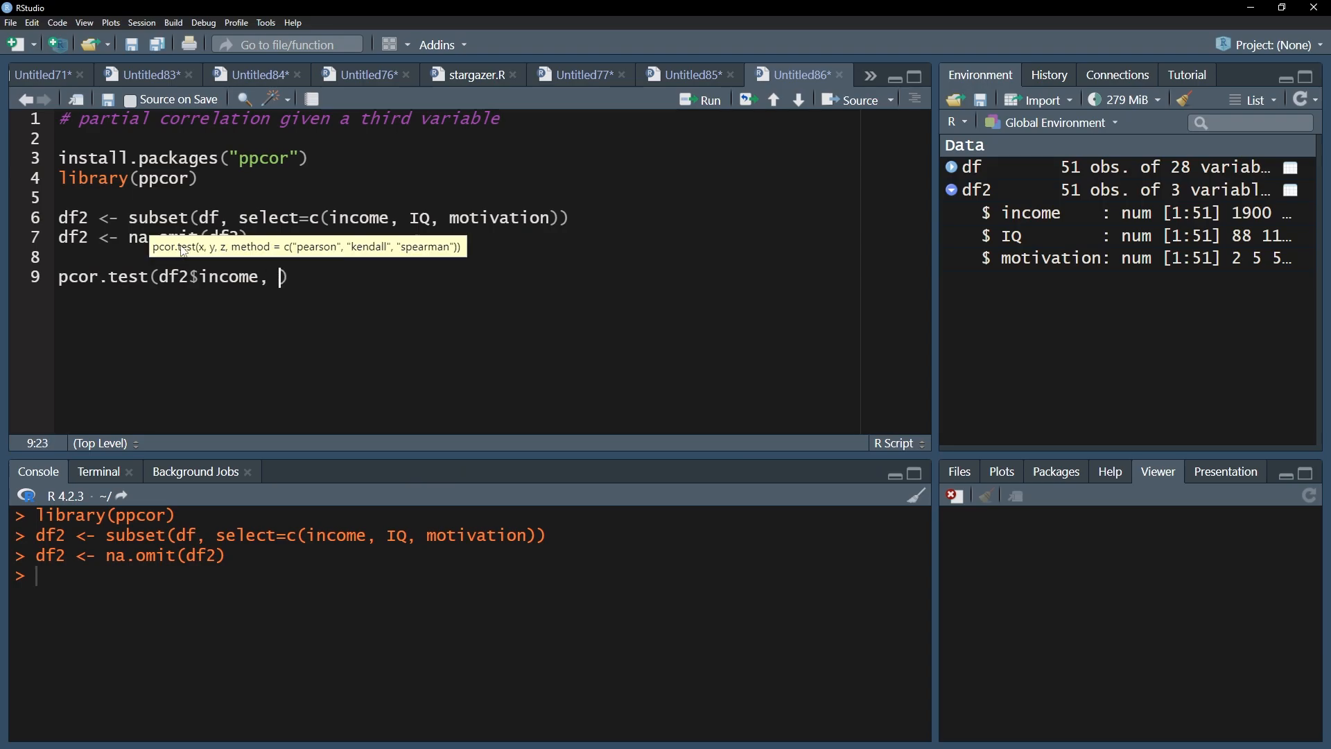
text(df2$IQ)
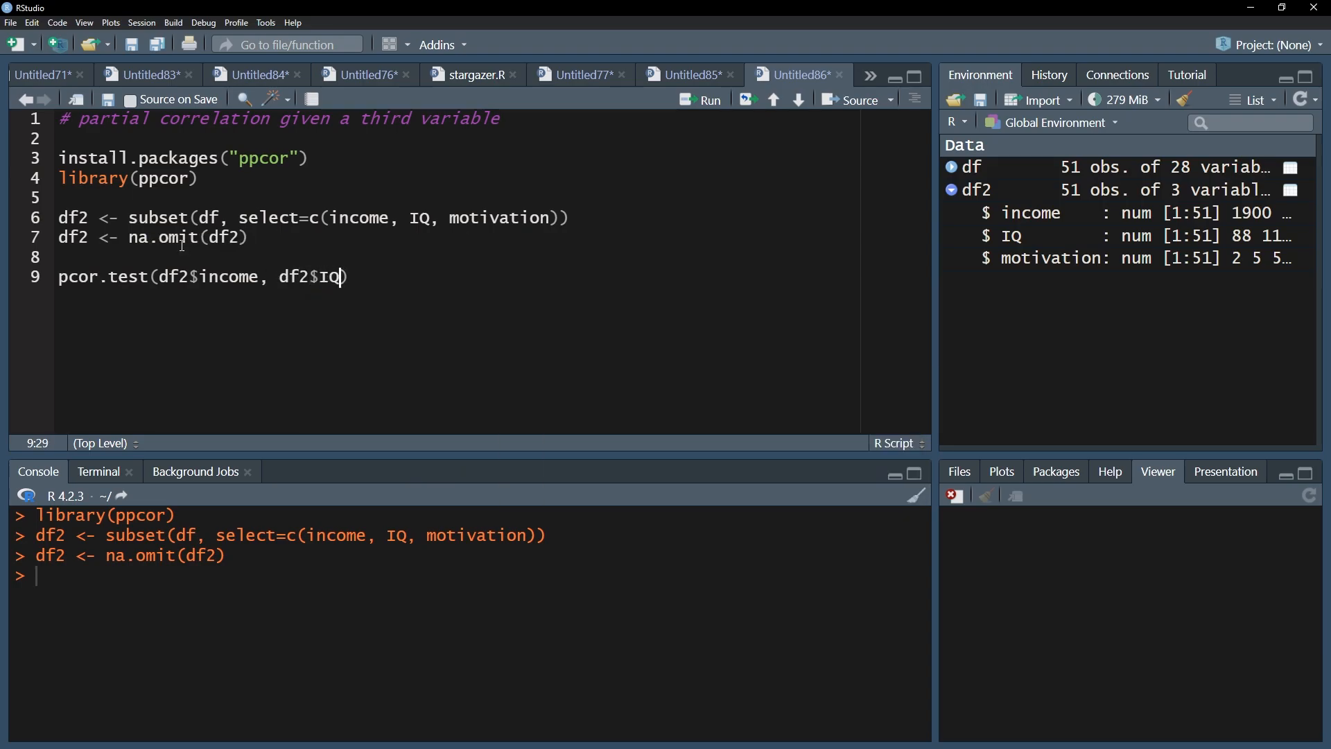
text(, df2$motivation)
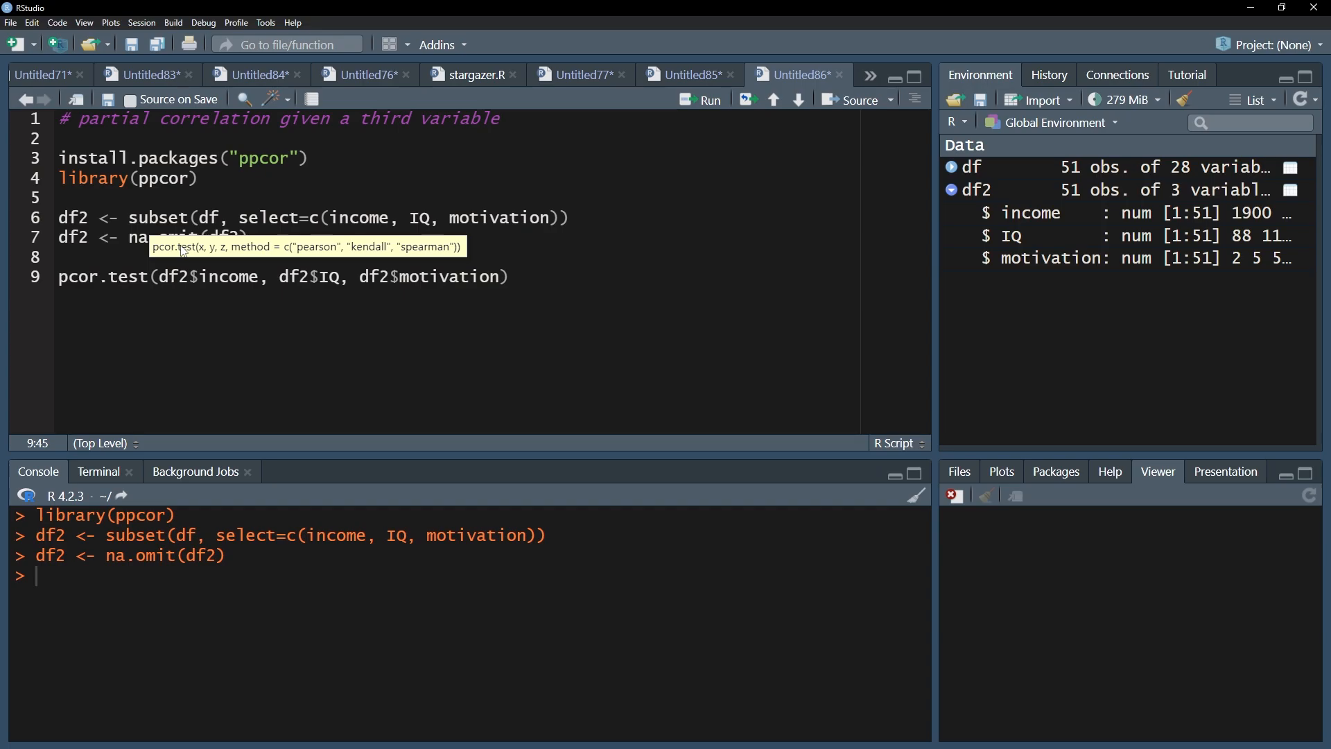
text(", ")
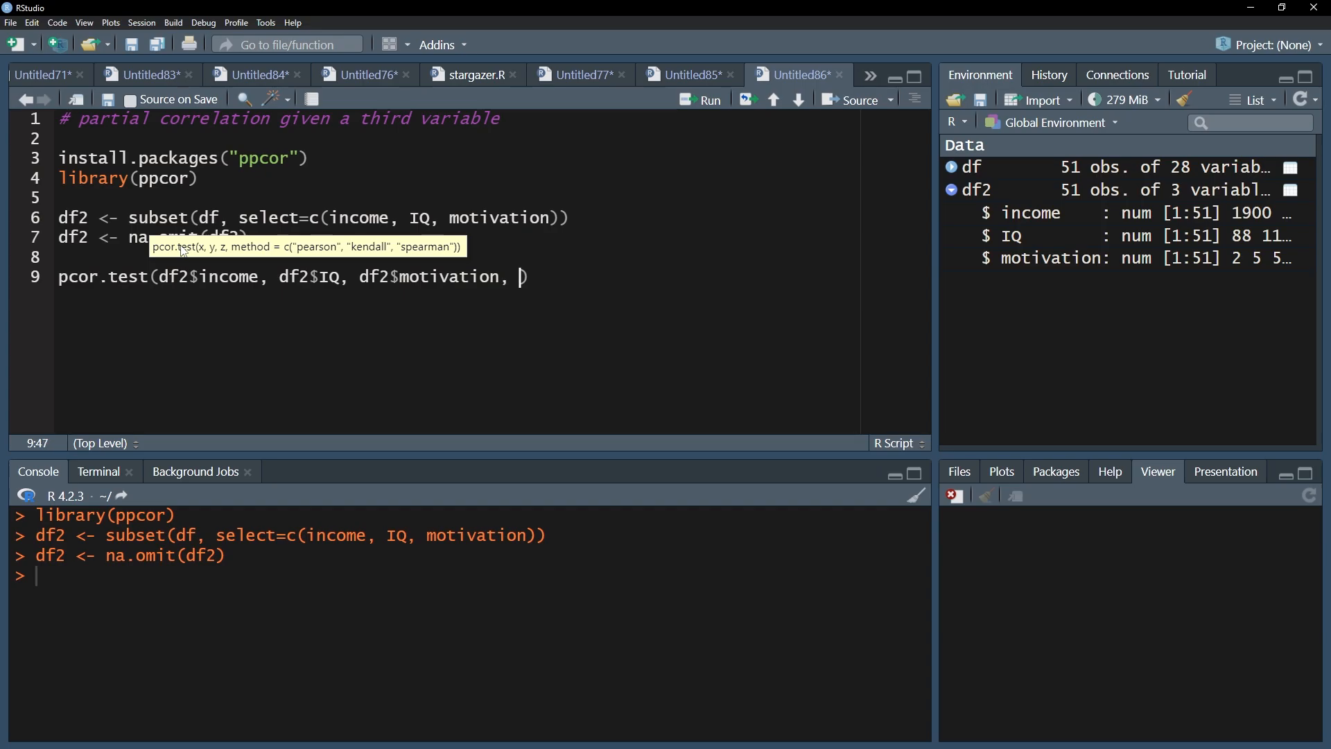
text(method =)
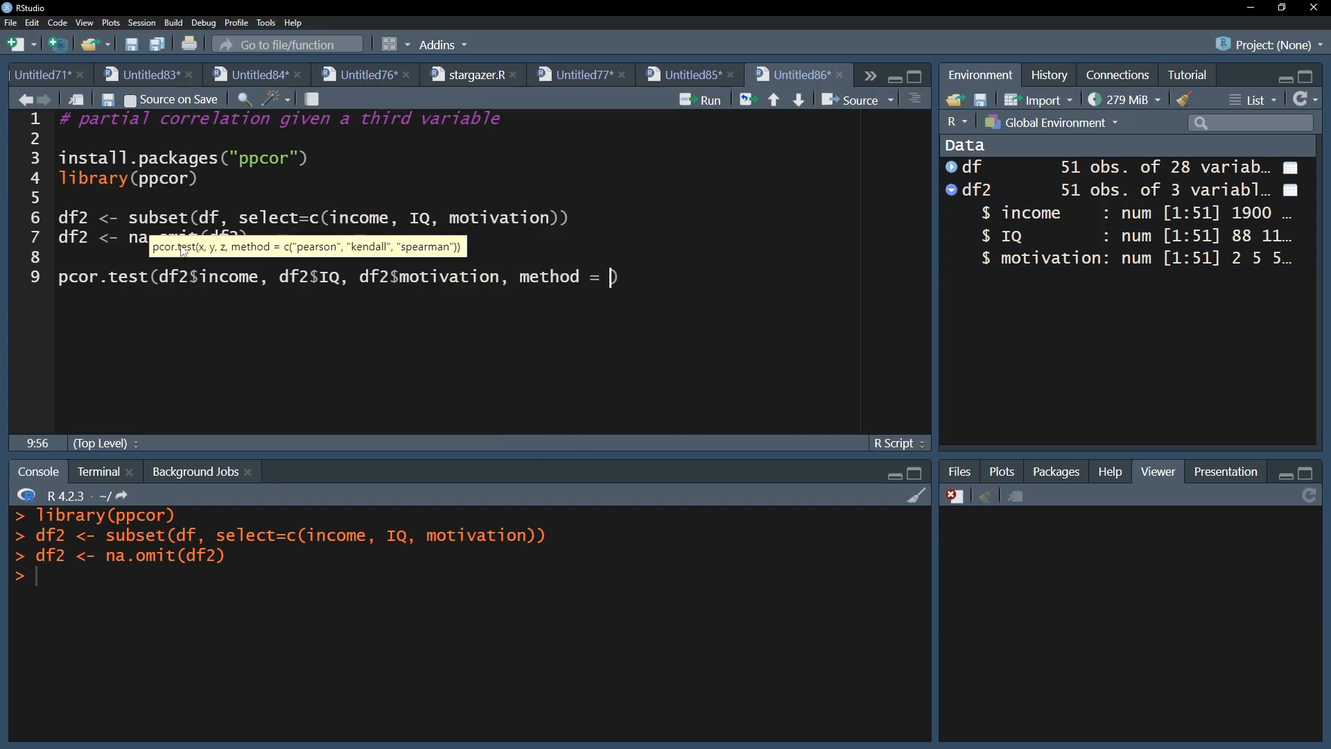
text("")
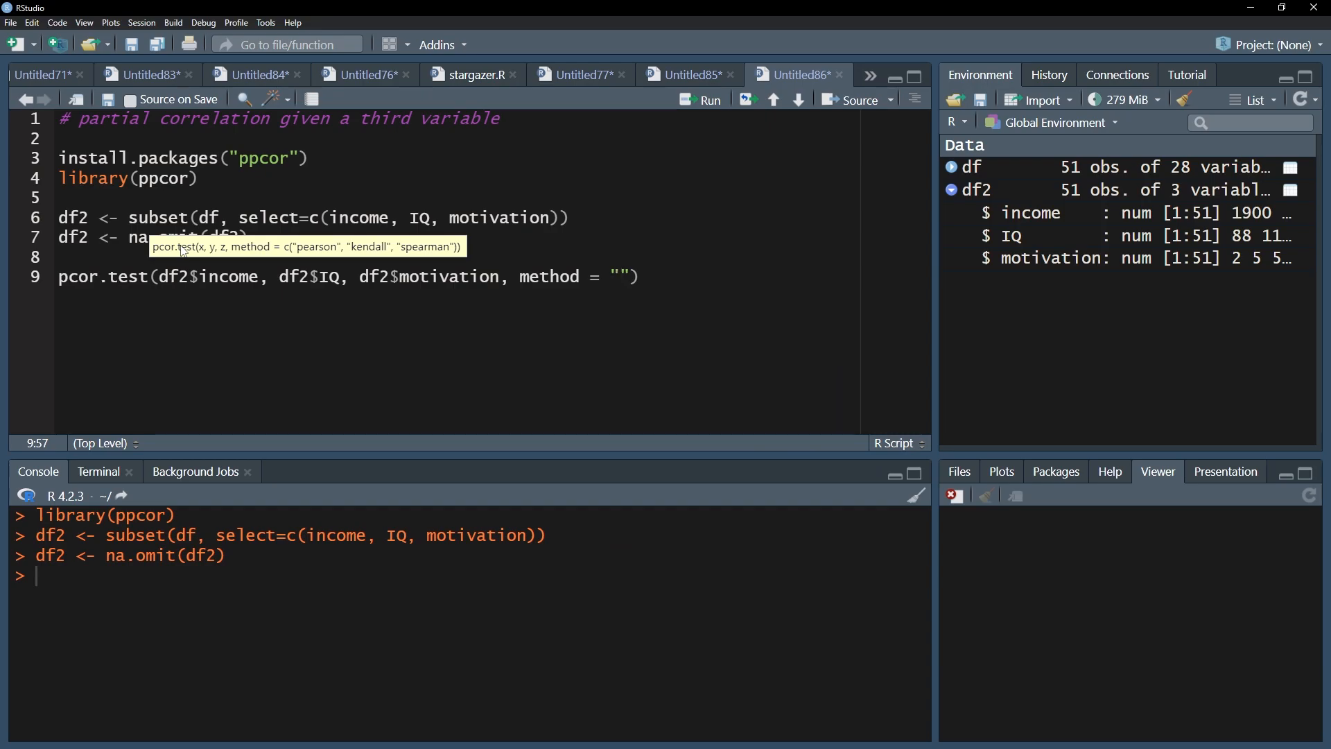
text(pearson)
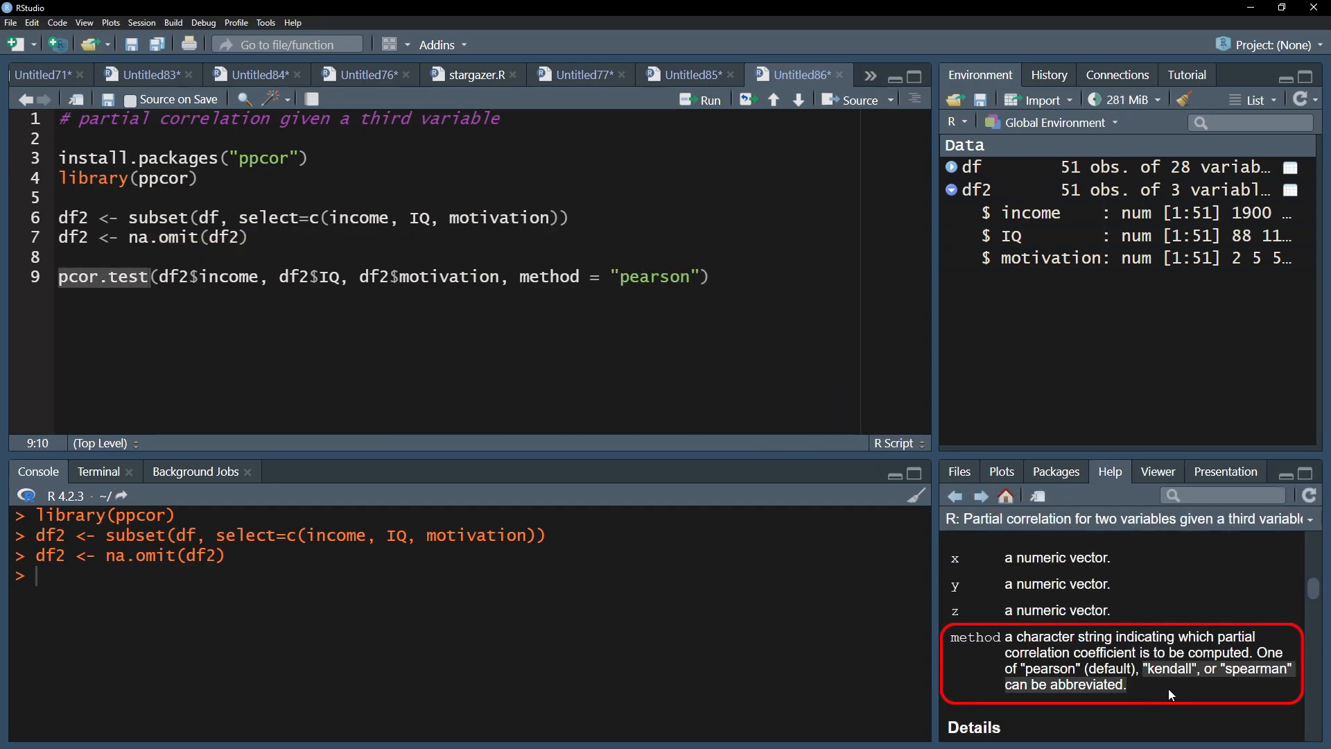
click(699, 100)
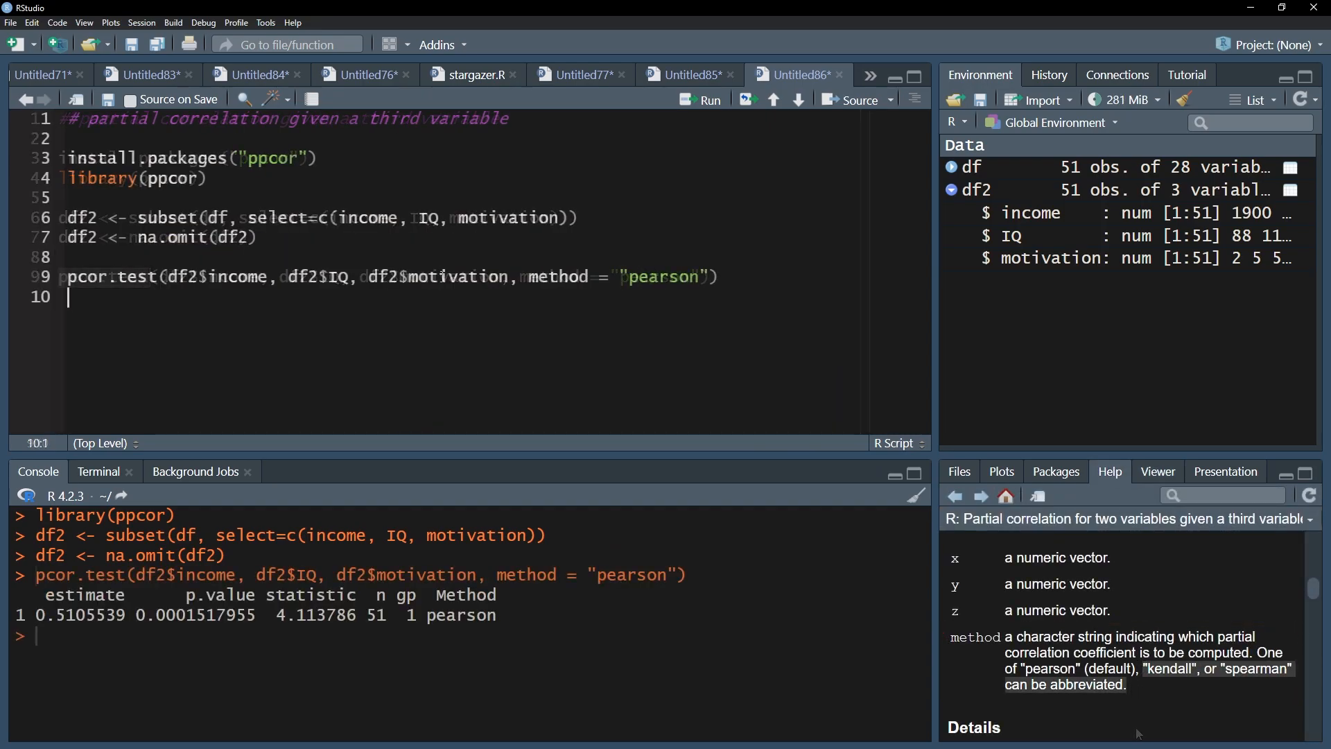